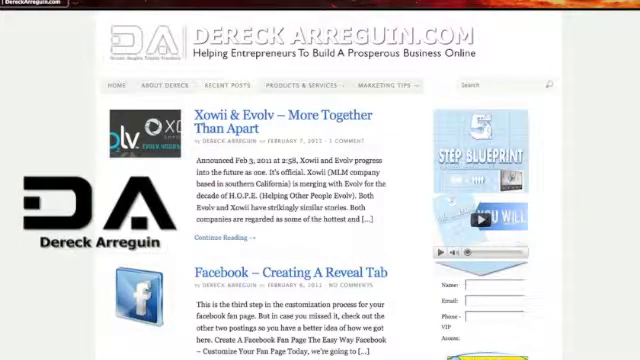
Step: Scroll the blog homepage until the 5 Step Blueprint opt-in lightbox appears over the posts
scroll(down, 3)
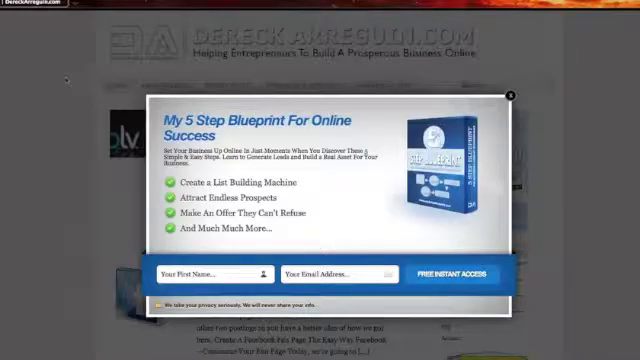
scroll(down, 3)
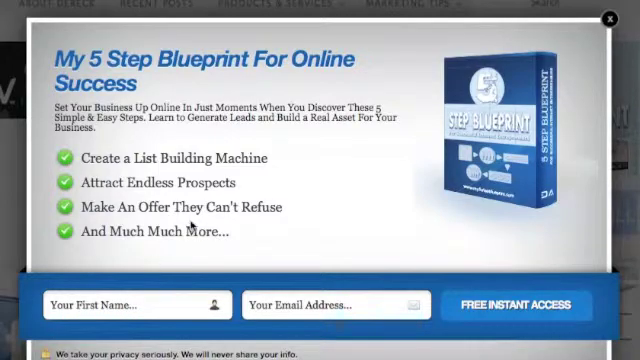
mouse_move(336, 208)
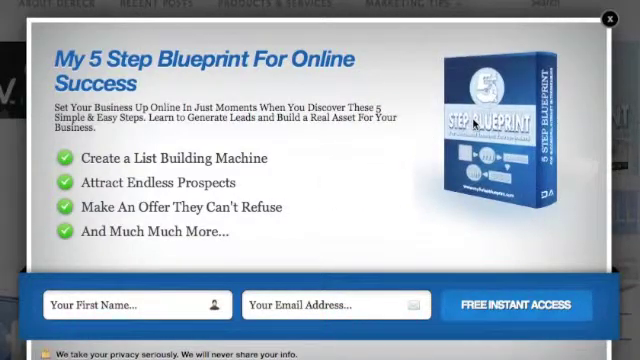
mouse_move(388, 140)
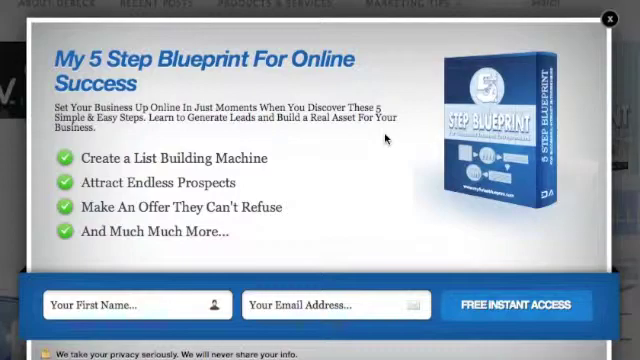
mouse_move(460, 118)
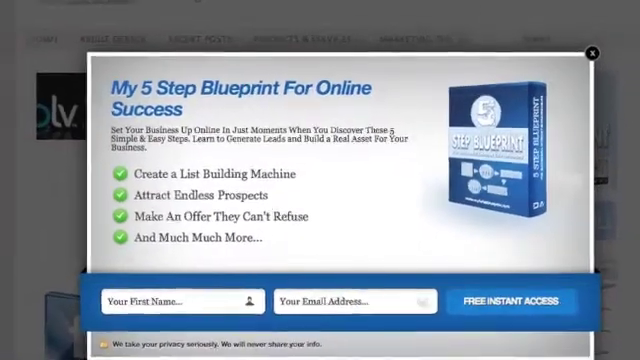
Step: View the PopUp Domination 2.0 sales page and scroll past the video to the results charts
click(588, 52)
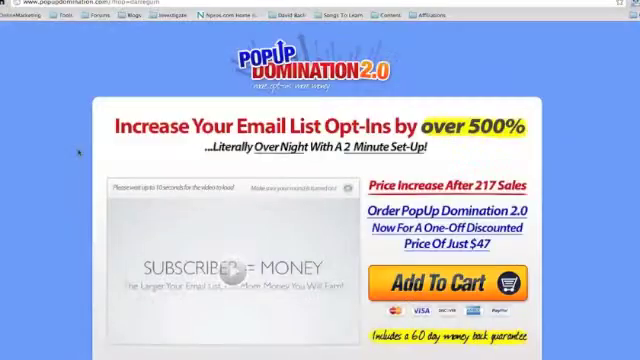
scroll(down, 3)
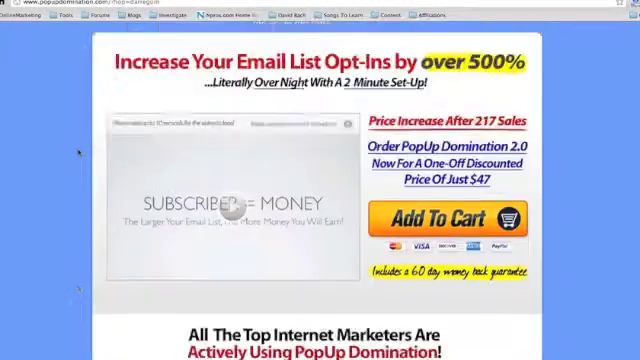
scroll(down, 3)
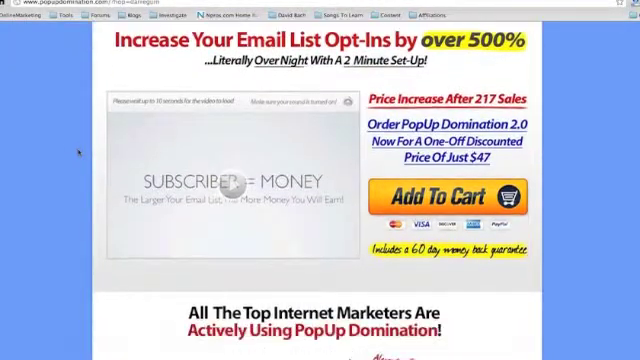
scroll(down, 3)
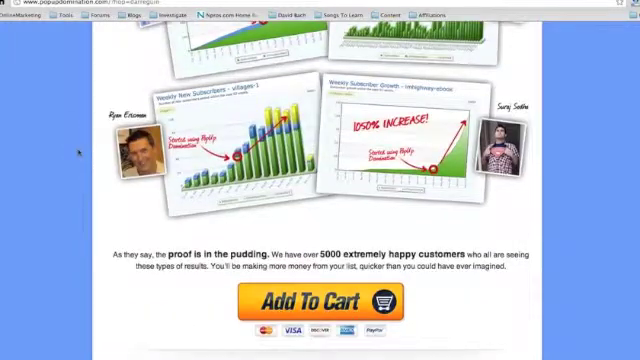
scroll(down, 3)
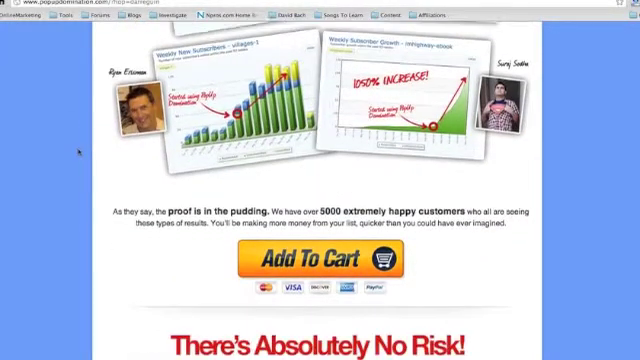
scroll(up, 3)
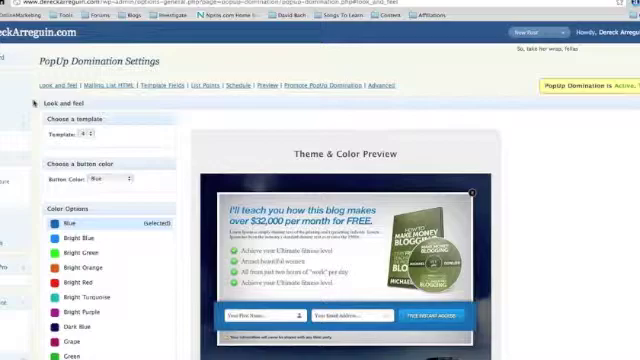
Step: Reach the PopUp Domination settings page under the blog admin's Settings menu
scroll(down, 3)
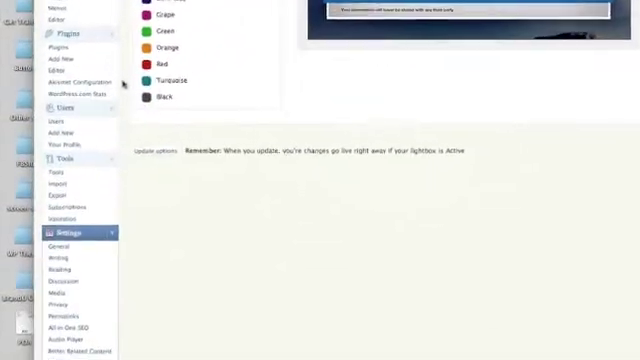
scroll(down, 3)
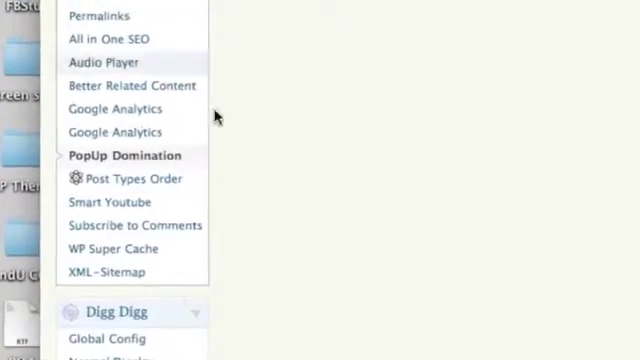
click(122, 156)
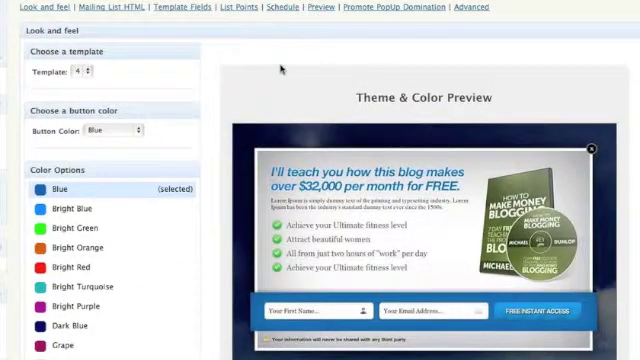
mouse_move(208, 48)
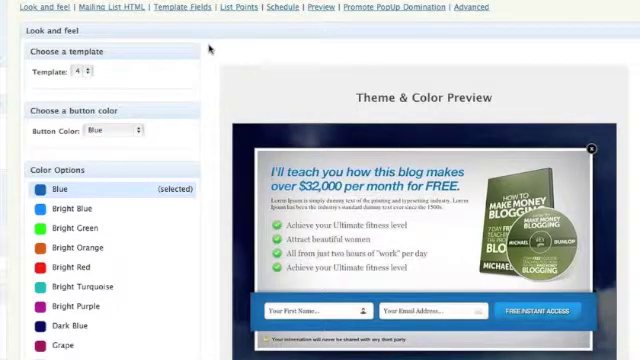
scroll(down, 3)
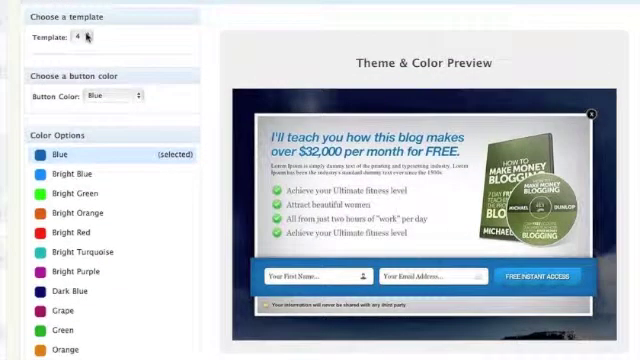
Step: Preview several lightbox templates and settle on the longer-title free-download opt-in layout
click(84, 40)
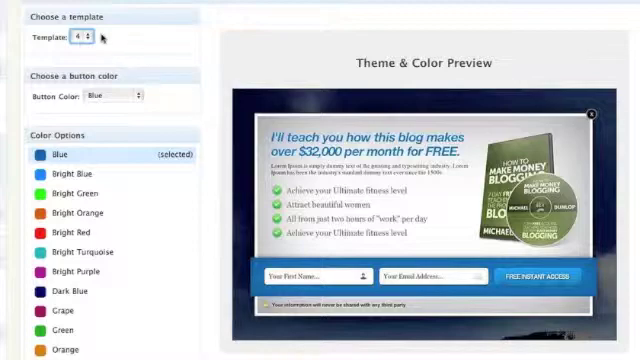
click(78, 40)
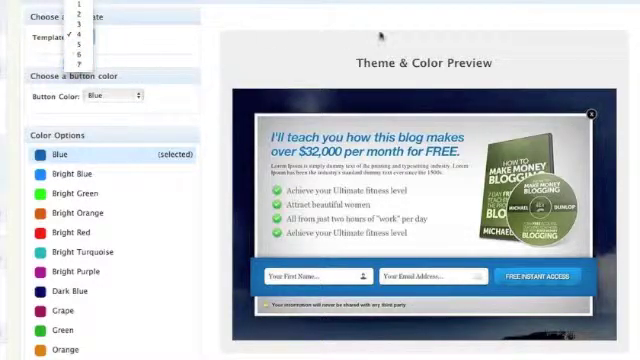
click(78, 36)
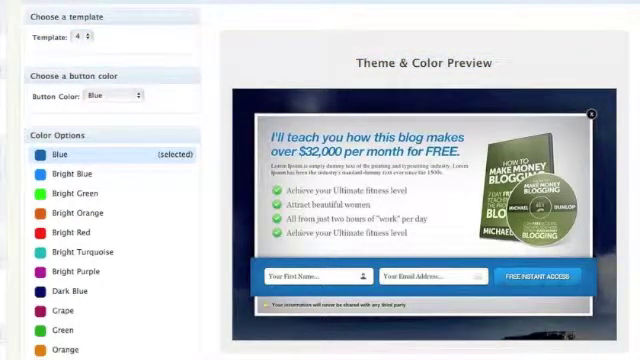
click(80, 40)
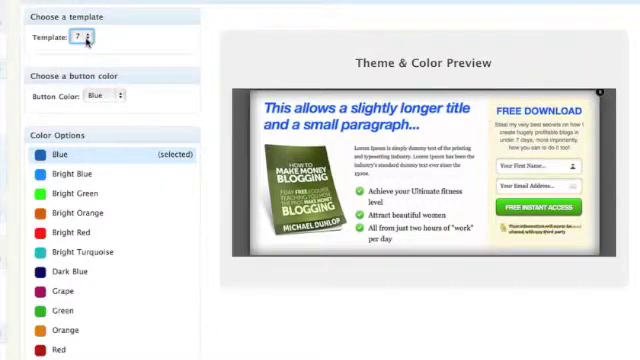
click(96, 40)
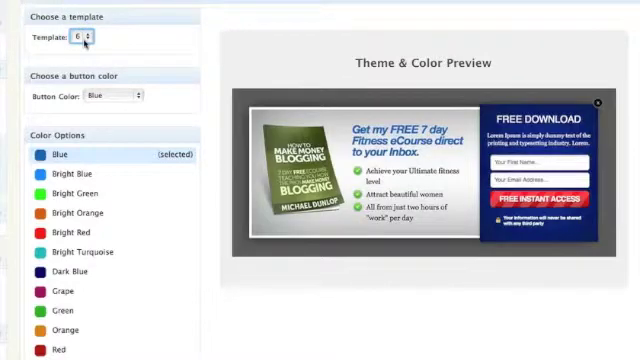
click(92, 36)
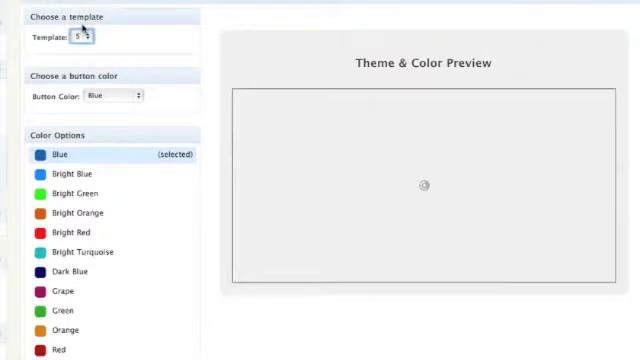
click(82, 38)
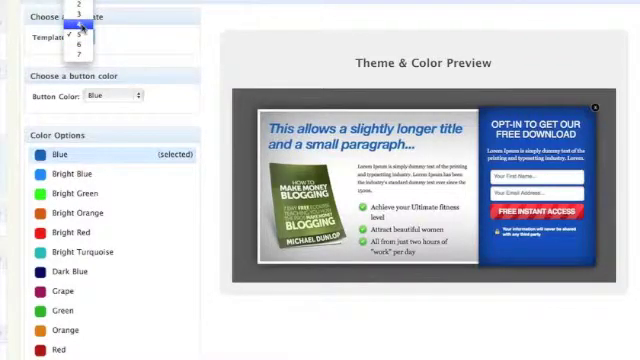
click(74, 24)
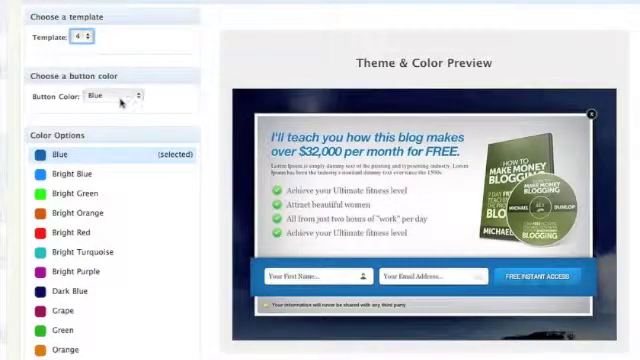
click(130, 96)
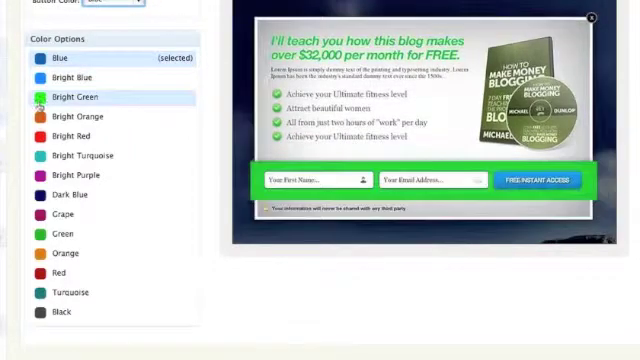
click(74, 136)
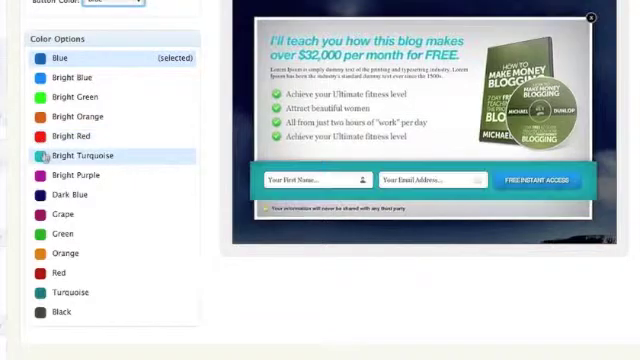
click(70, 214)
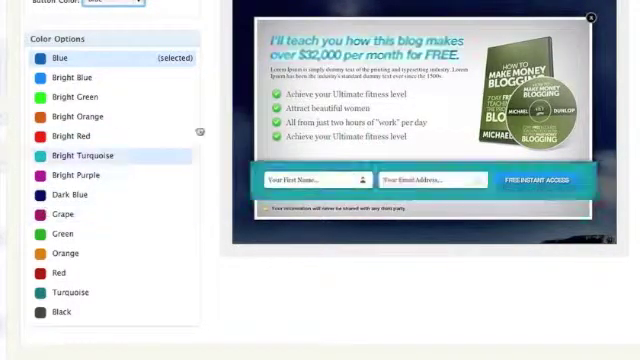
scroll(up, 3)
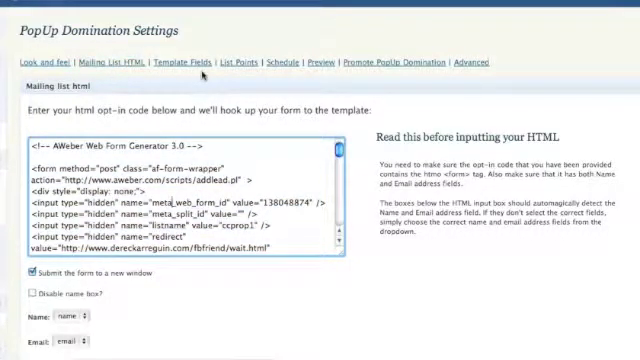
Step: Map the AWeber form's Name field to name so the lightbox opt-in feeds the list
click(72, 316)
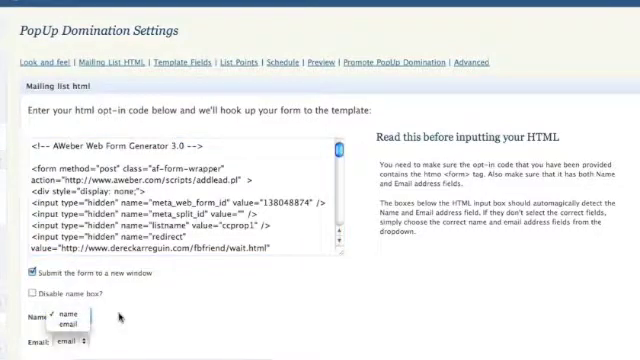
click(68, 316)
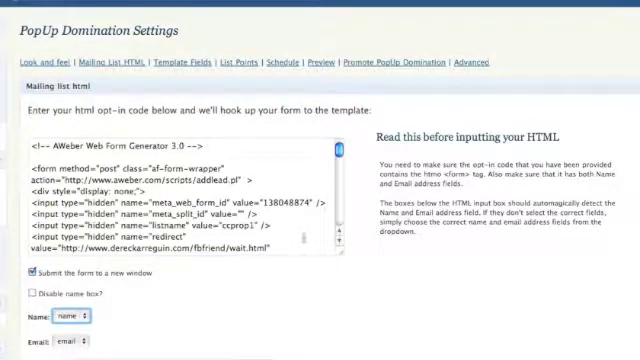
mouse_move(312, 292)
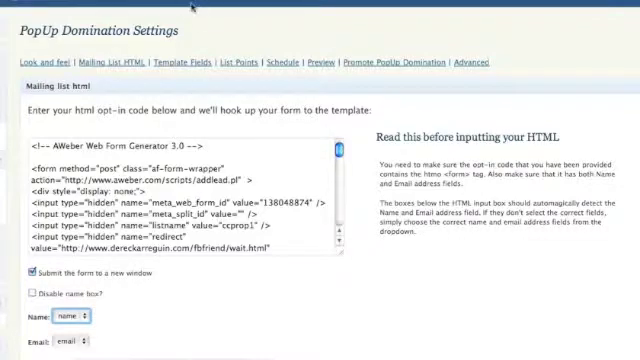
click(184, 62)
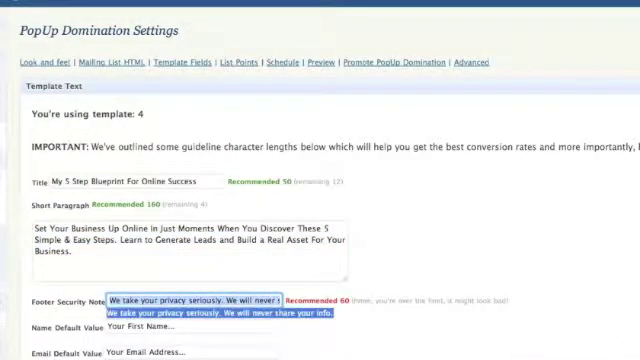
Step: Review the Template Fields: title, short paragraph, privacy note, name/email placeholders and image link
scroll(down, 3)
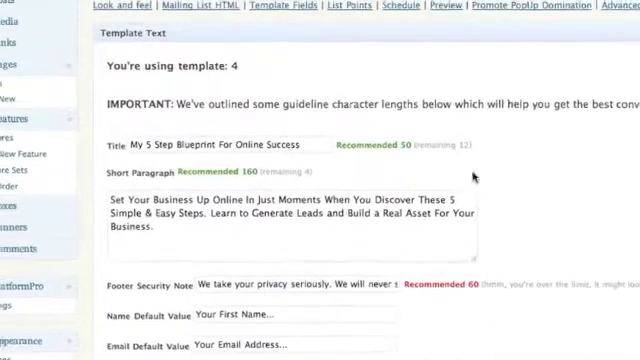
scroll(up, 3)
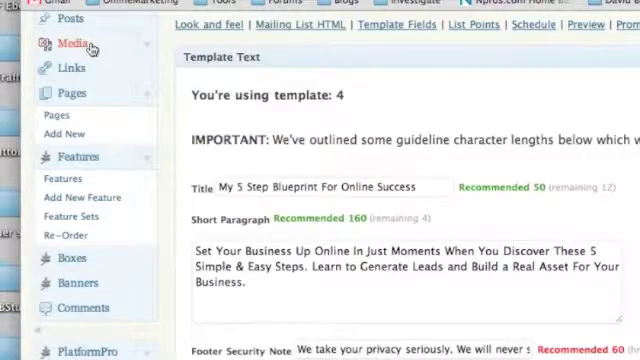
scroll(down, 3)
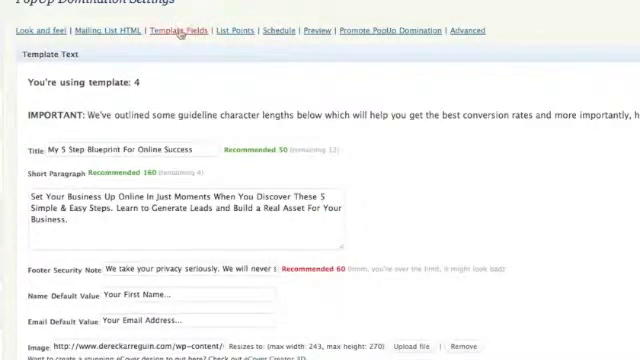
Step: Enter the four list points, from Create a List Building Machine to And Much More..
click(232, 30)
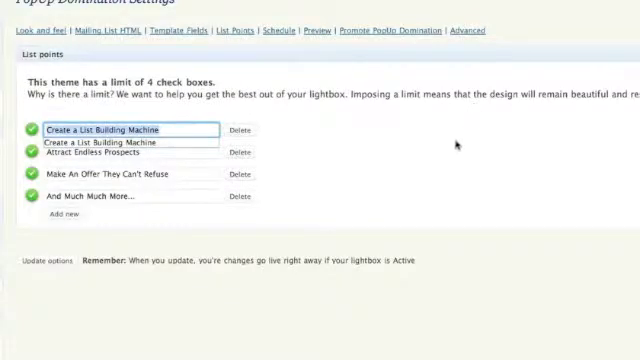
click(276, 30)
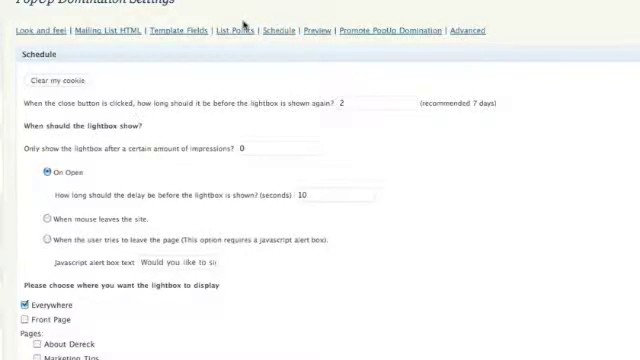
mouse_move(410, 82)
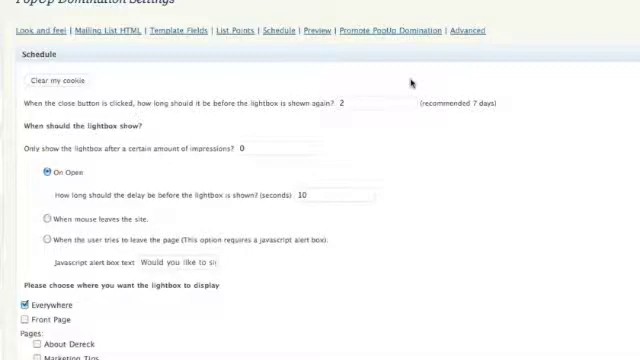
mouse_move(312, 112)
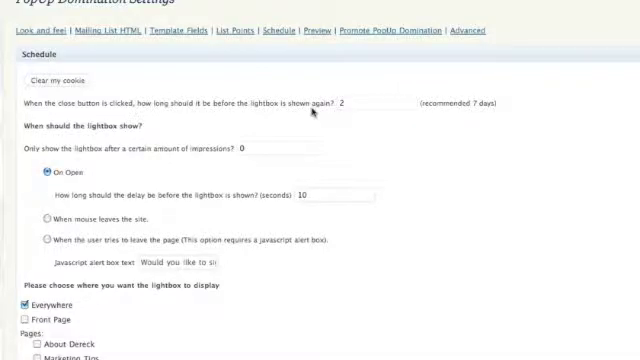
Step: Schedule the lightbox to reappear after 2 days with a 10-second on-open delay, shown everywhere
click(370, 104)
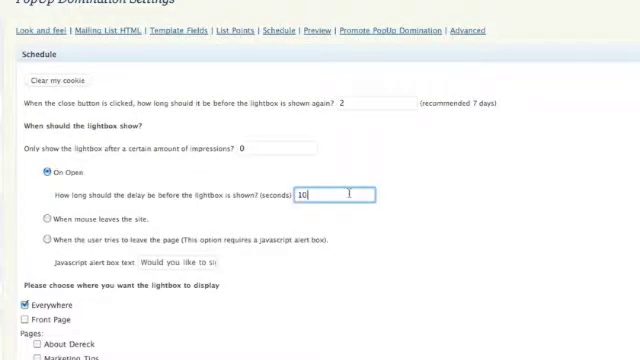
scroll(down, 3)
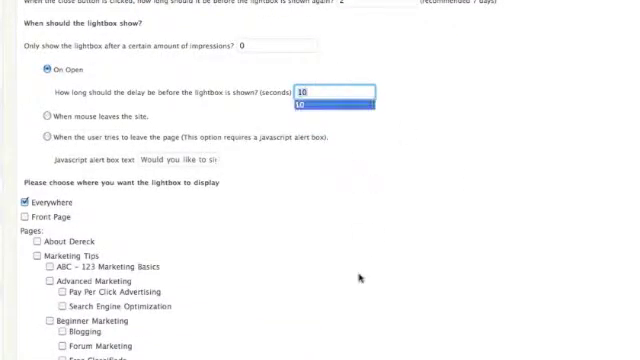
click(330, 100)
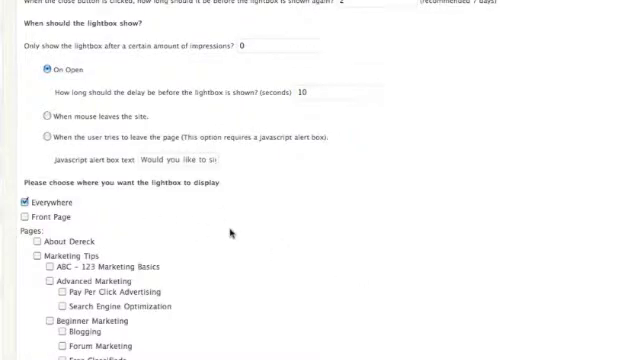
scroll(down, 3)
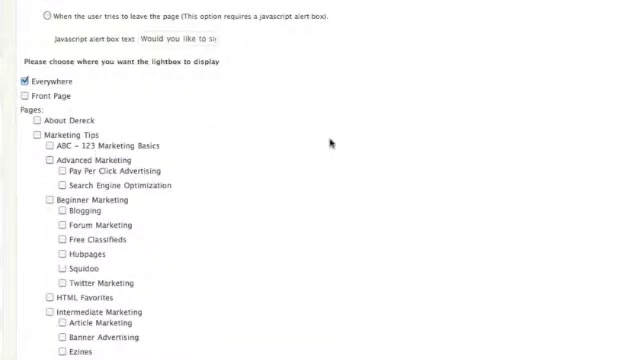
scroll(down, 3)
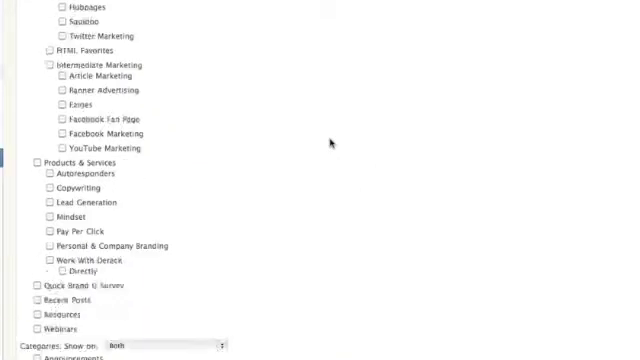
scroll(down, 3)
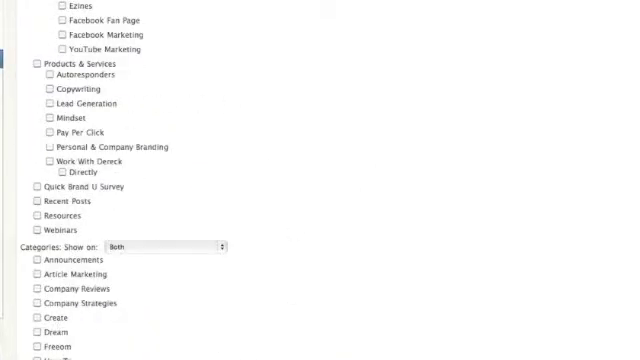
scroll(up, 3)
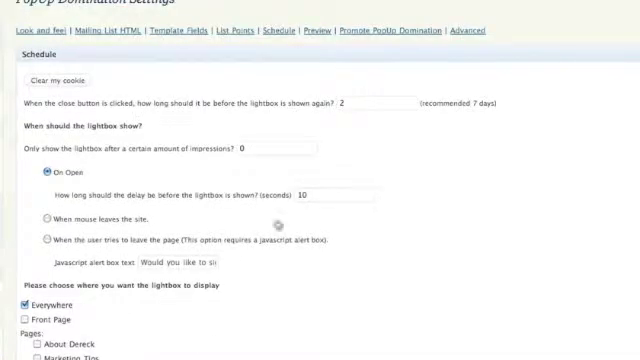
mouse_move(276, 224)
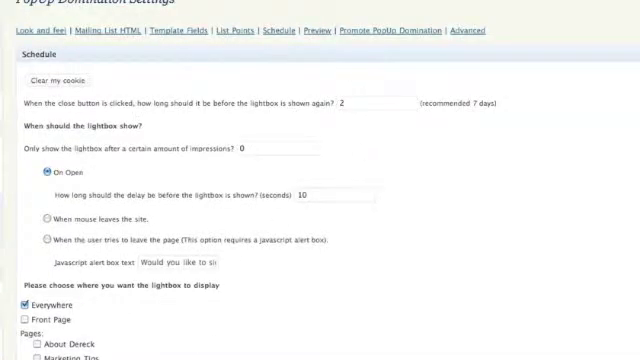